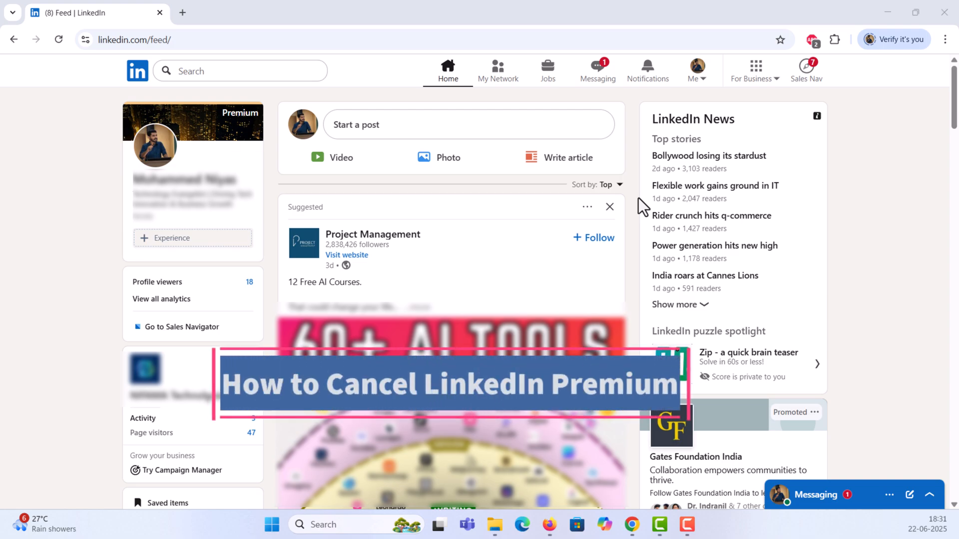
mouse_move(233, 122)
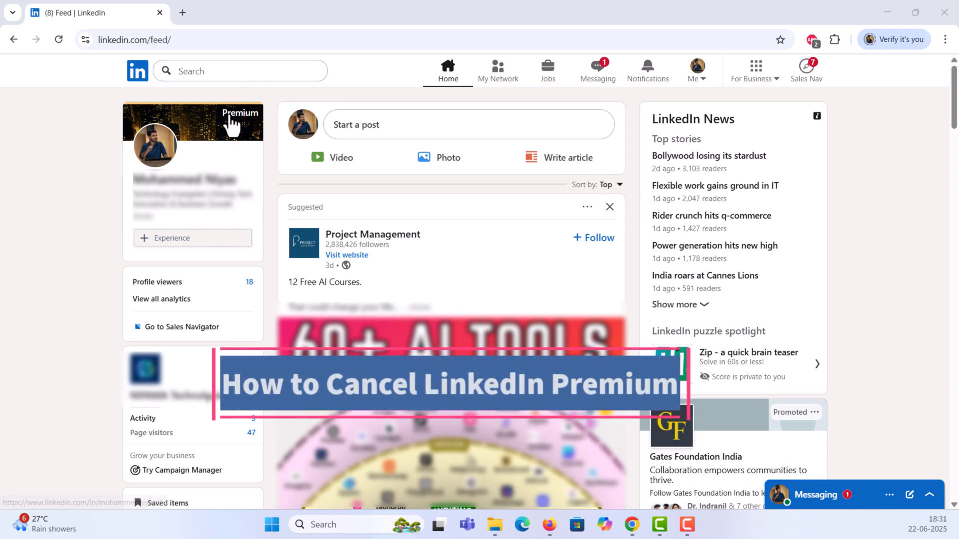
mouse_move(257, 131)
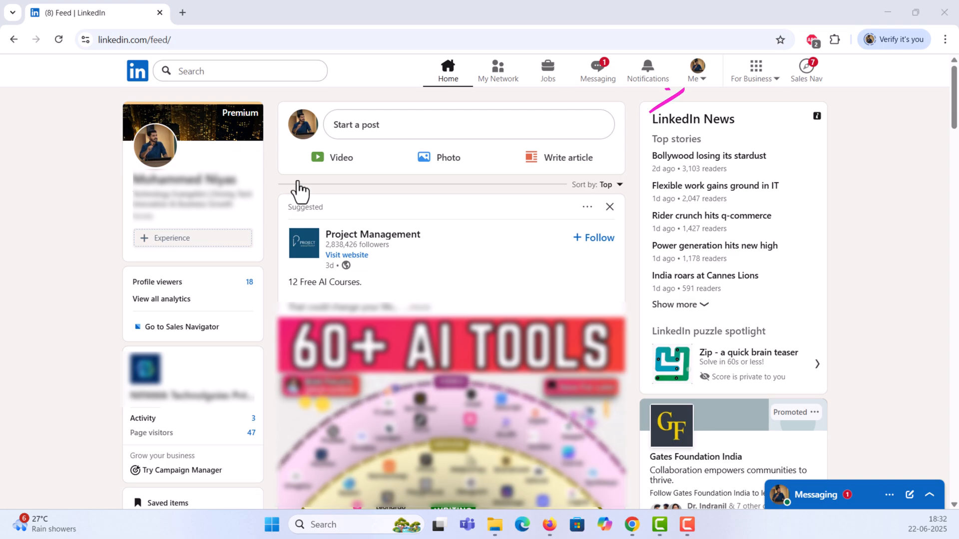
mouse_move(703, 92)
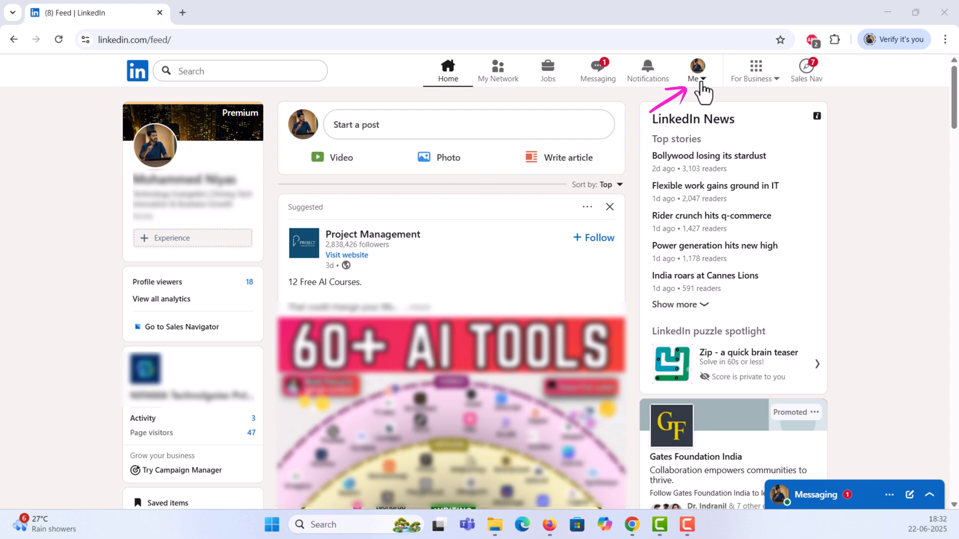
Open Premium features from the Me menu to view the Sales Navigator Advanced subscription.
click(696, 69)
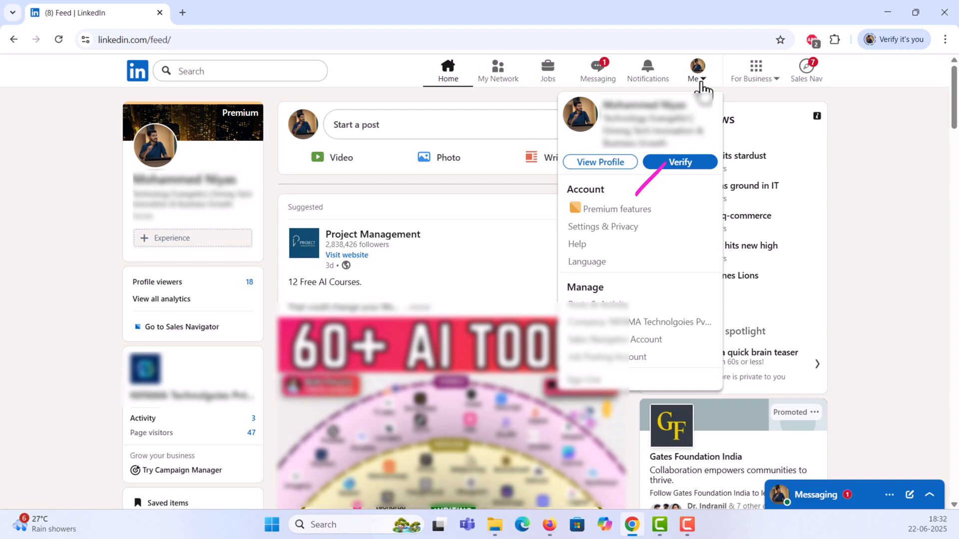
mouse_move(617, 209)
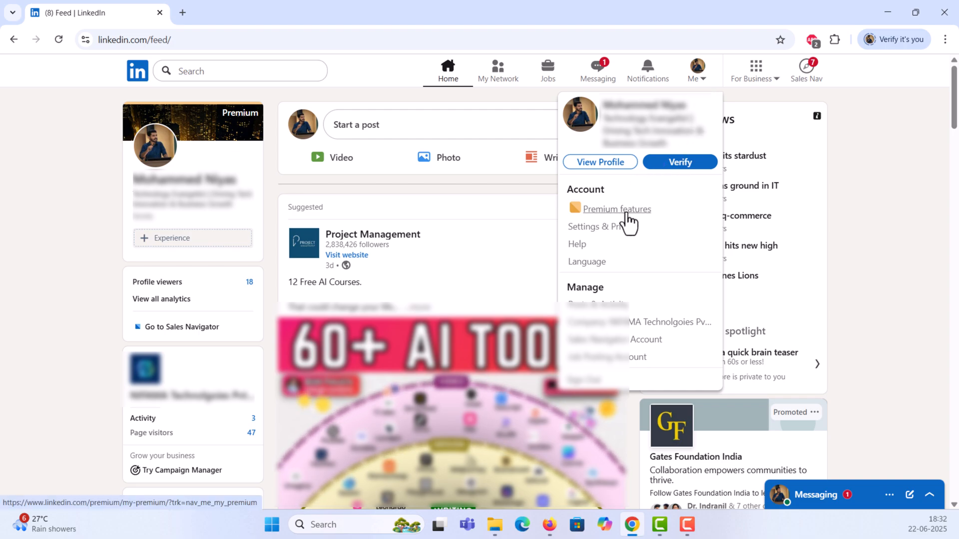
click(616, 208)
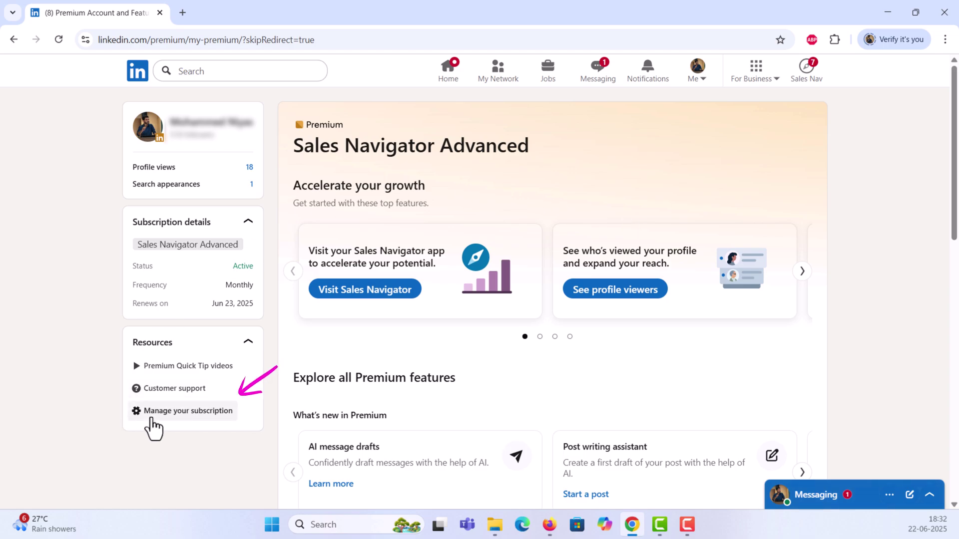
mouse_move(209, 428)
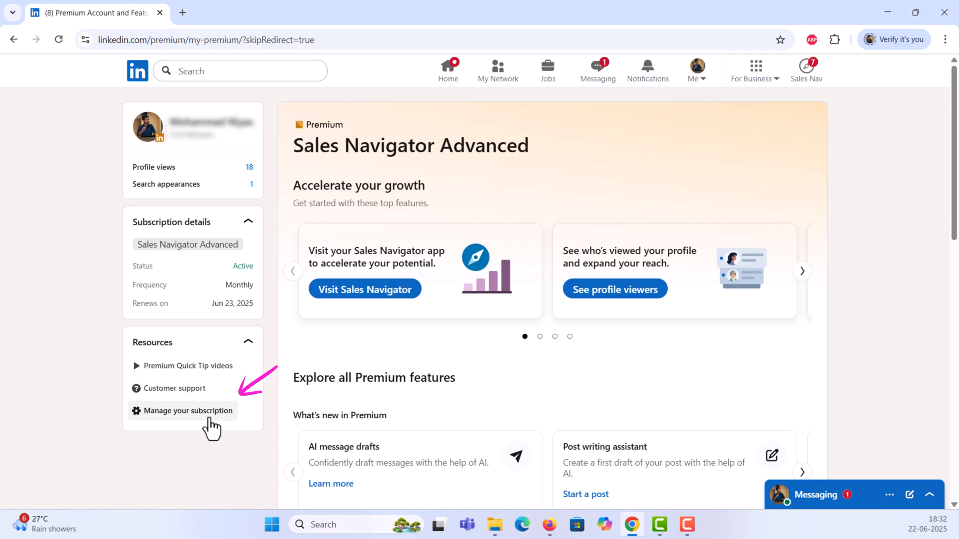
Open the Admin Center purchase details for the Sales Navigator Advanced subscription.
click(187, 411)
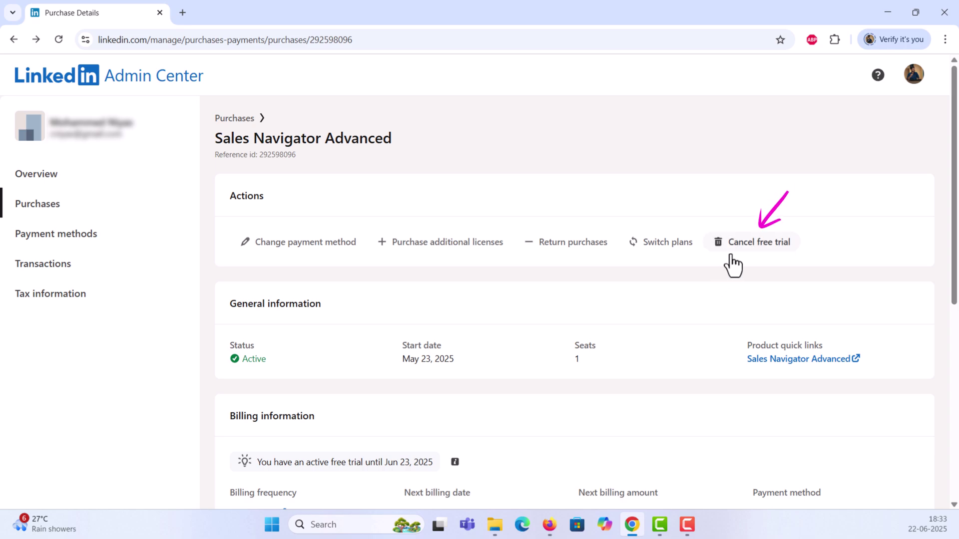
Start cancelling the Sales Navigator Advanced free trial from the Actions section.
click(758, 242)
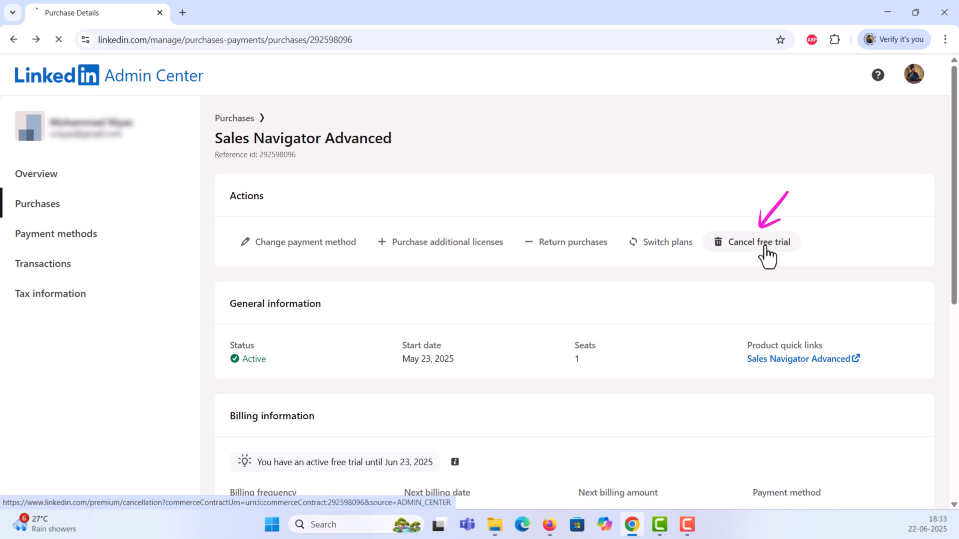
click(757, 241)
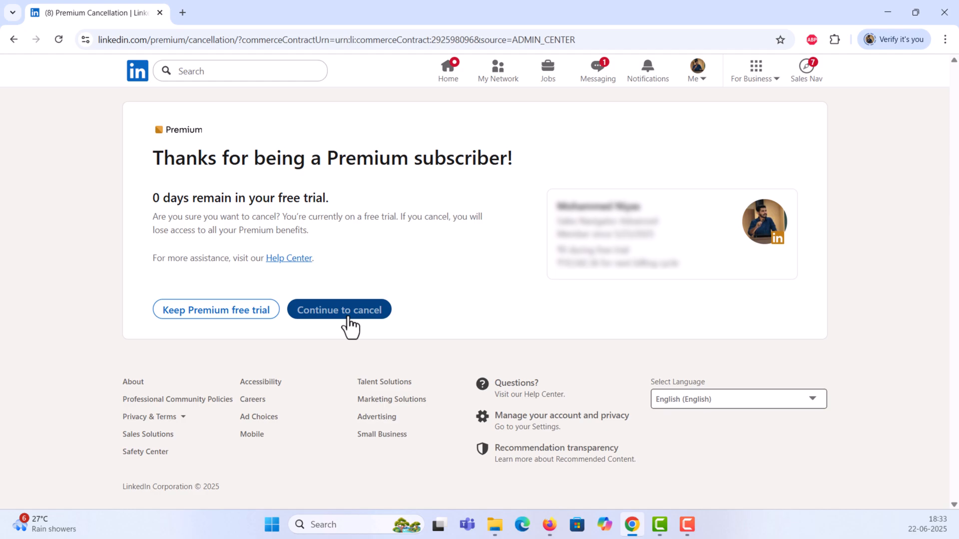
Confirm cancelling the trial twice, past the keep-trial and key benefits pages.
click(338, 310)
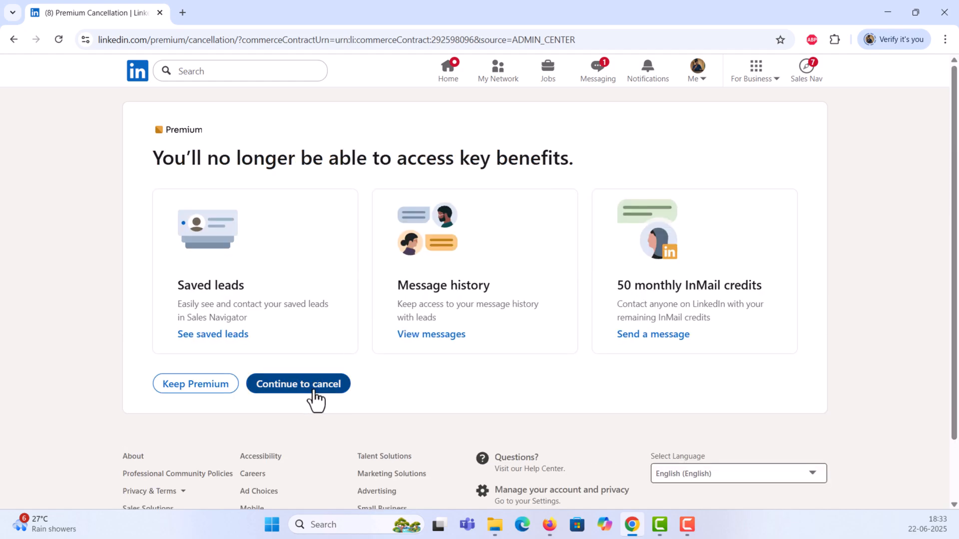
click(298, 384)
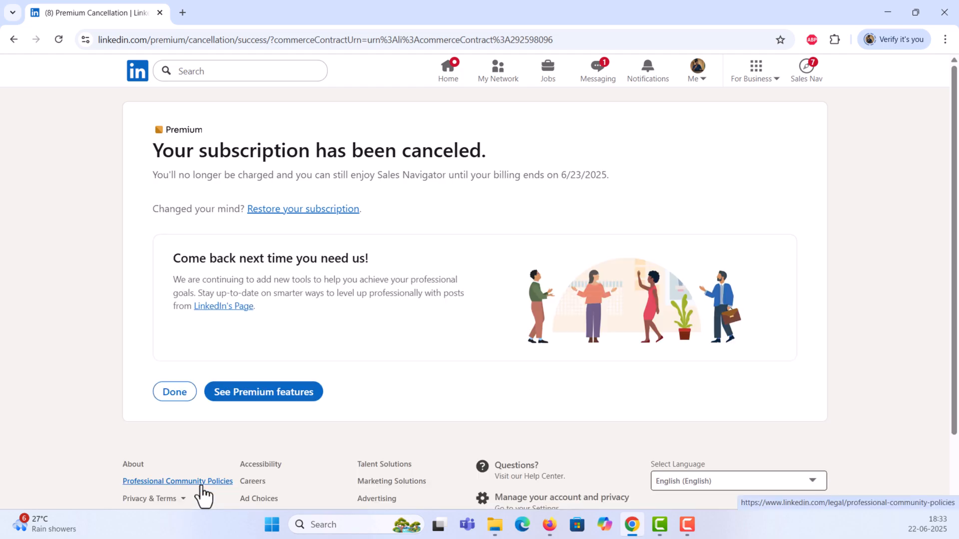
mouse_move(205, 455)
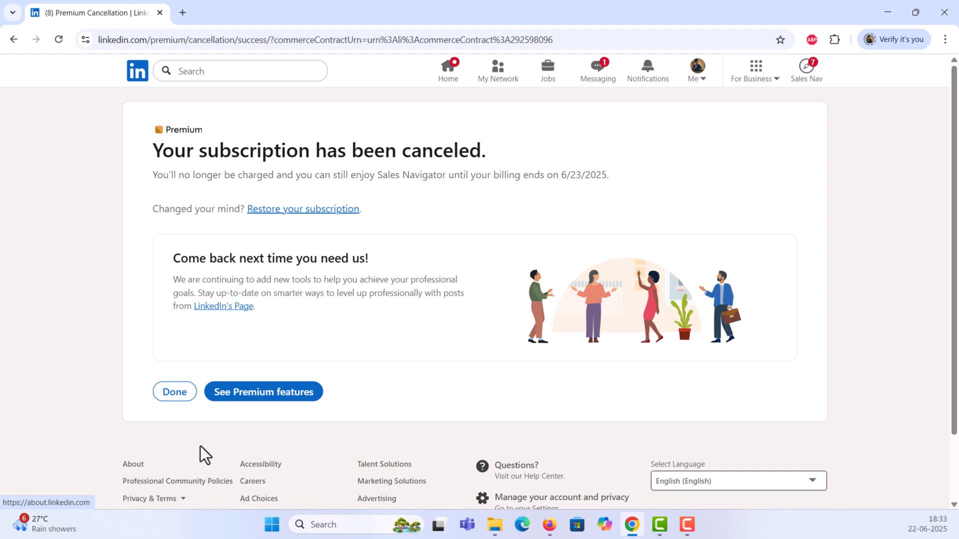
Close the confirmation to reach Manage Premium account showing access until June 23, 2025.
click(174, 391)
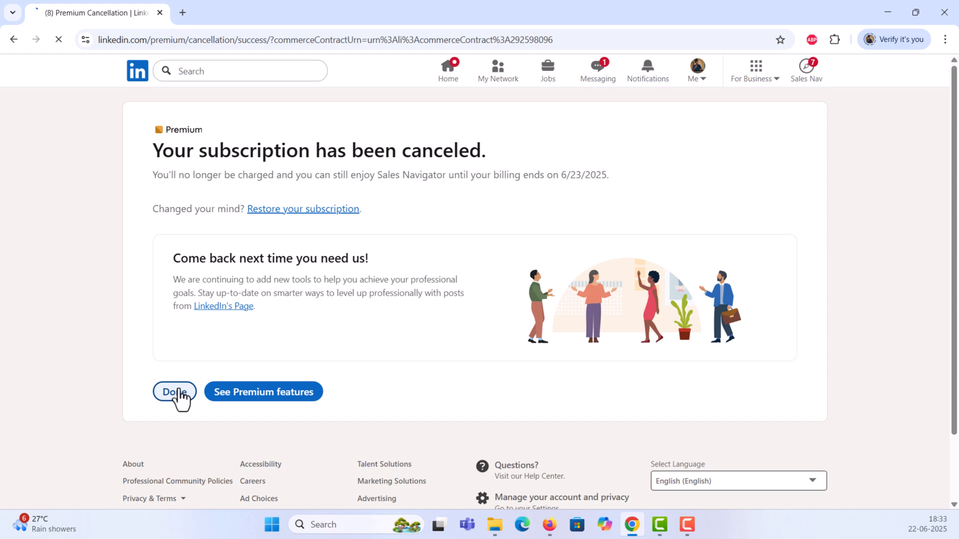
click(174, 392)
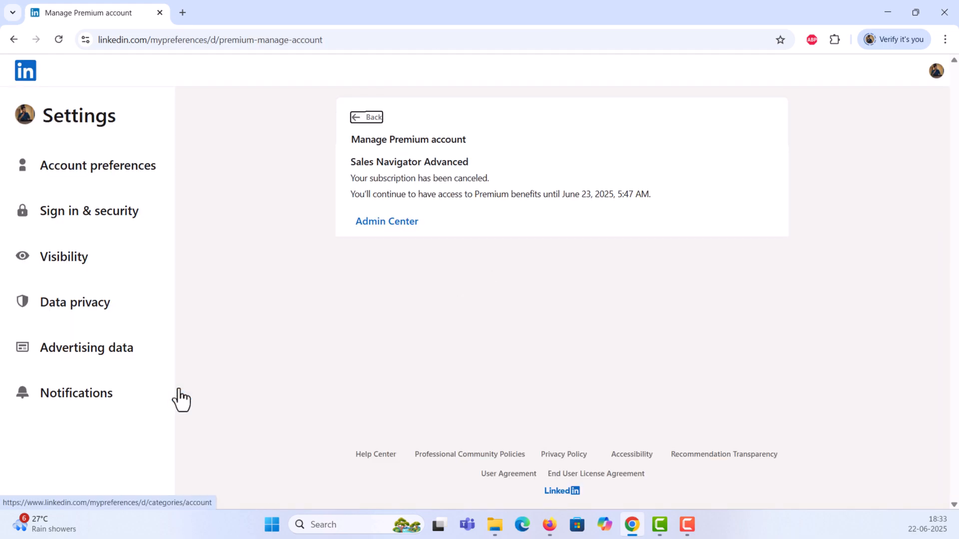